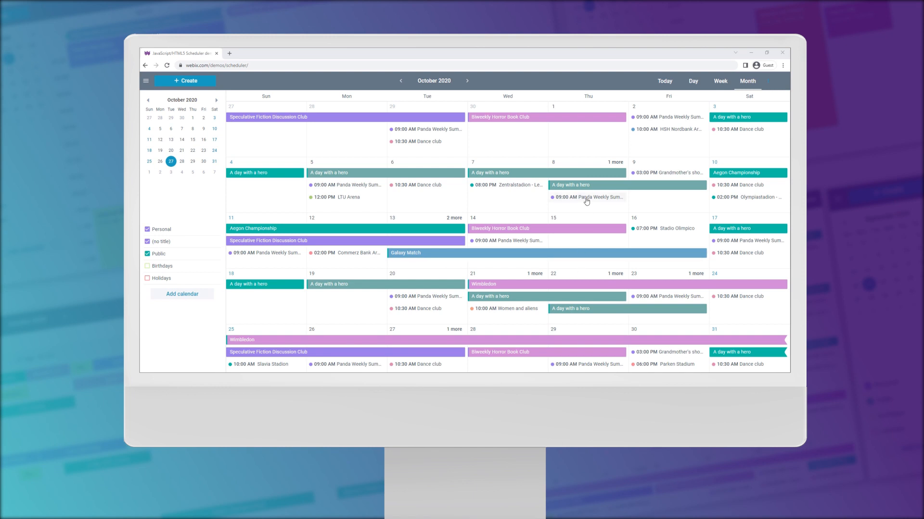
mouse_move(524, 188)
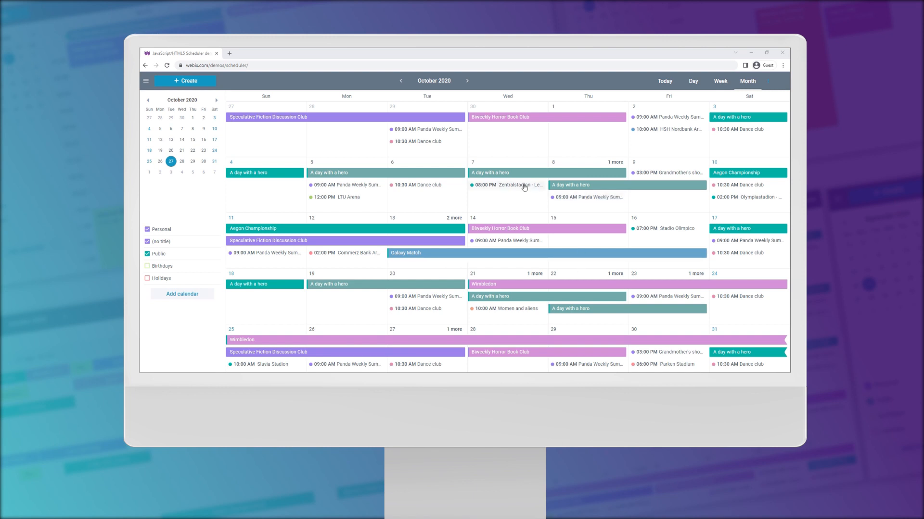
mouse_move(698, 103)
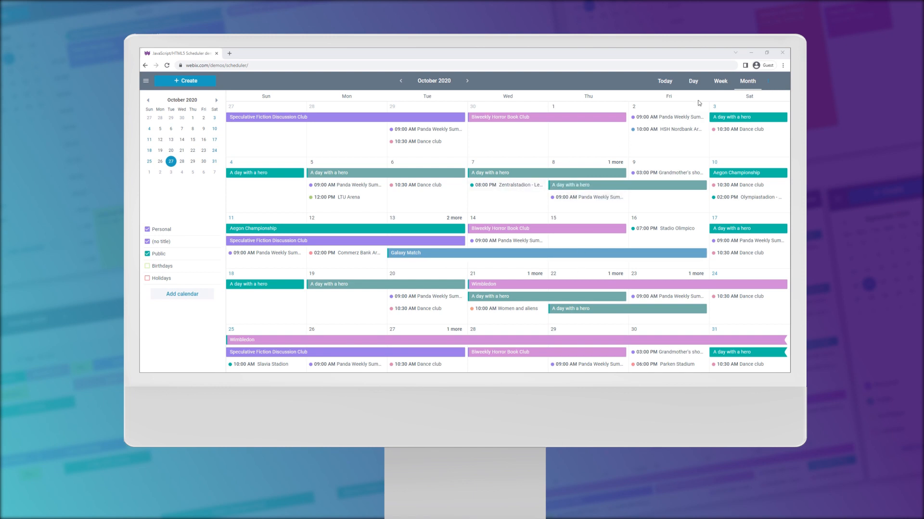
Switch the October 2020 calendar through Week and Day views to the chronological Agenda list.
click(719, 81)
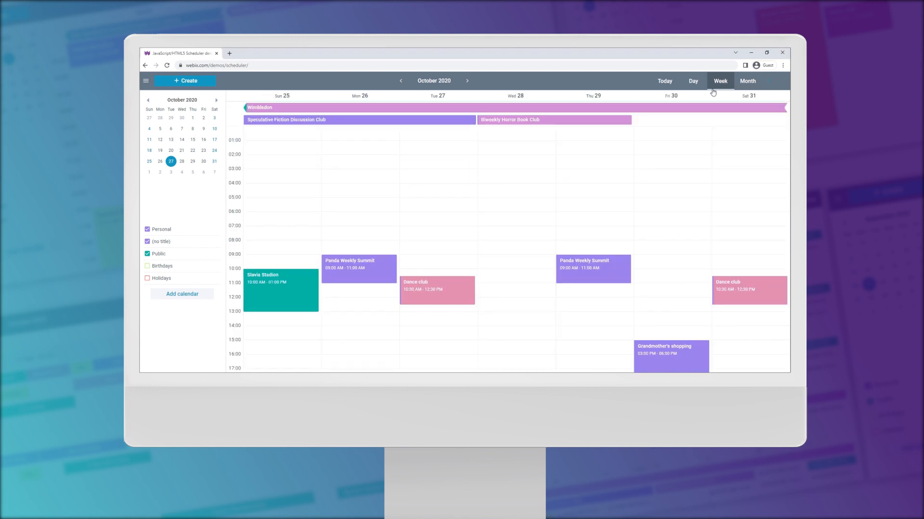
click(694, 81)
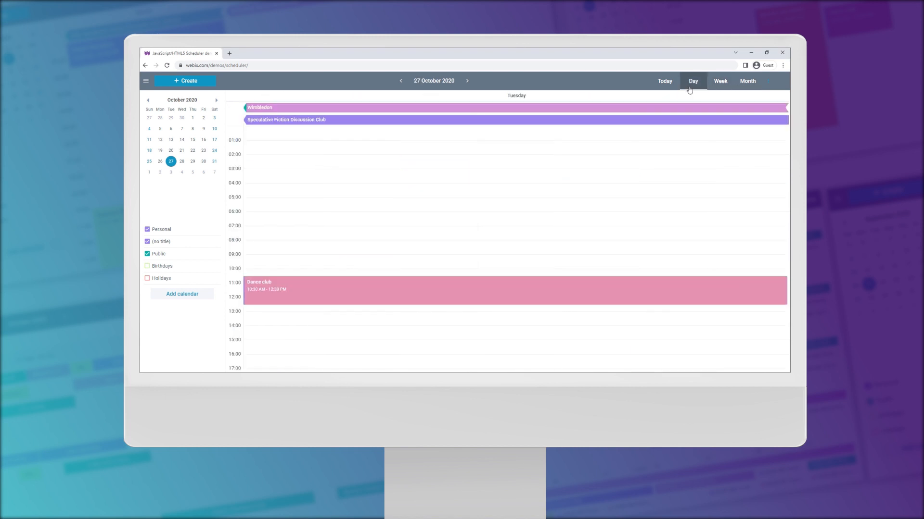
mouse_move(768, 81)
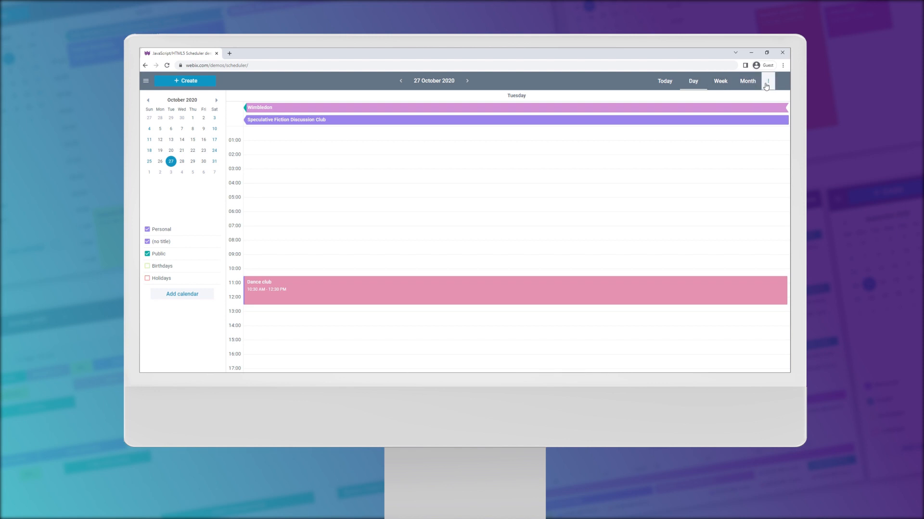
click(767, 80)
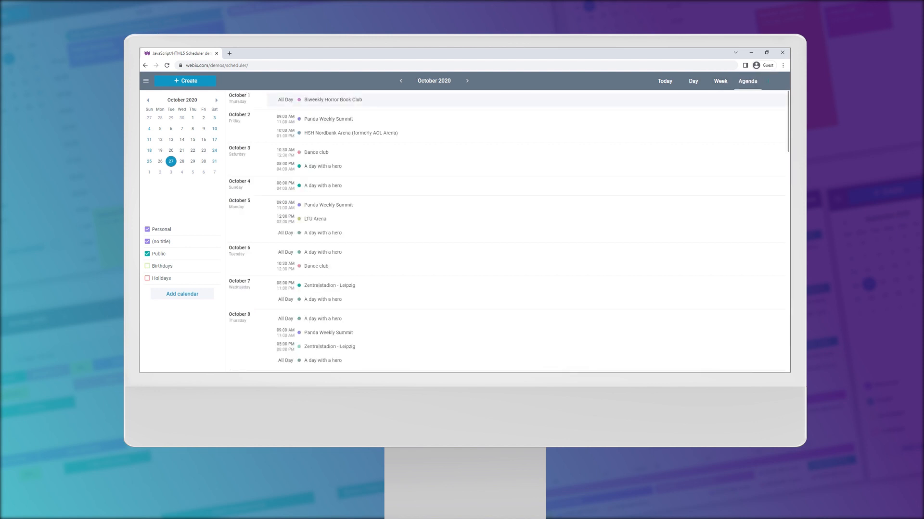
scroll(down, 3)
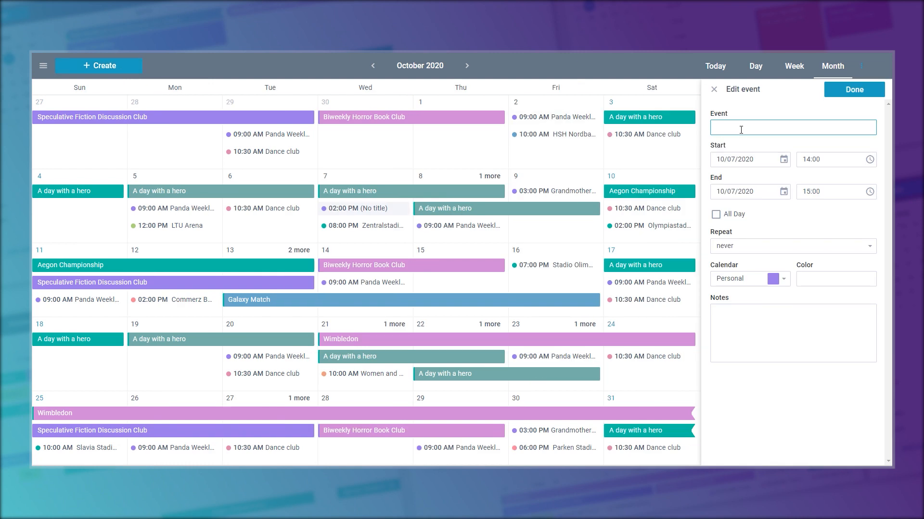
Name the 7 October event Meeting, end it at 15:30, save it and start a new noon event.
text(Meeting)
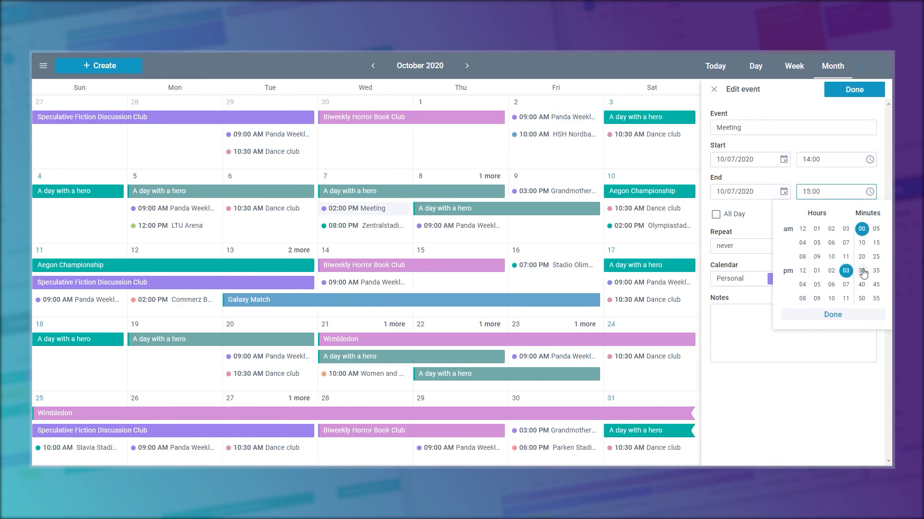
click(860, 270)
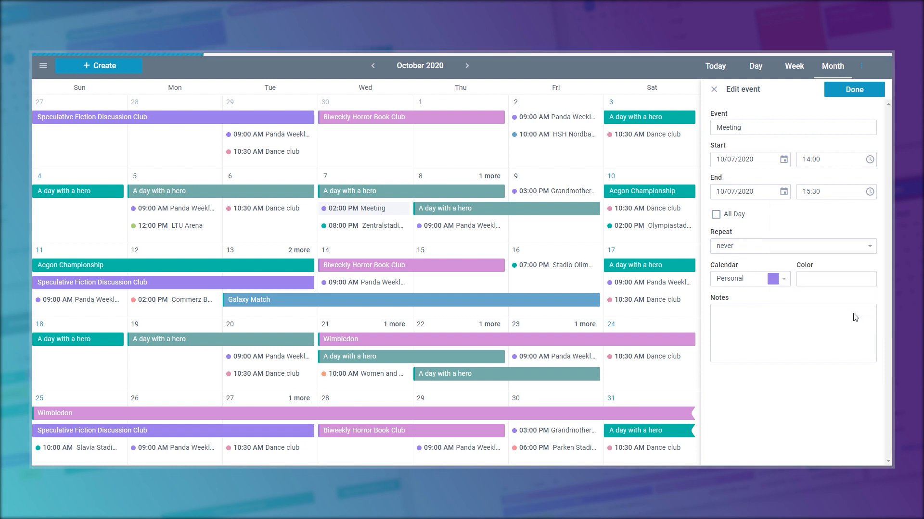
click(835, 279)
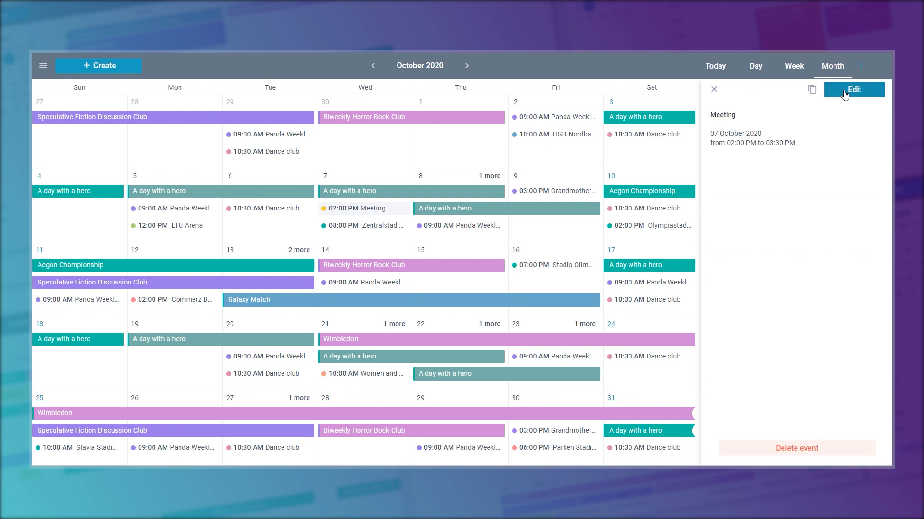
click(713, 90)
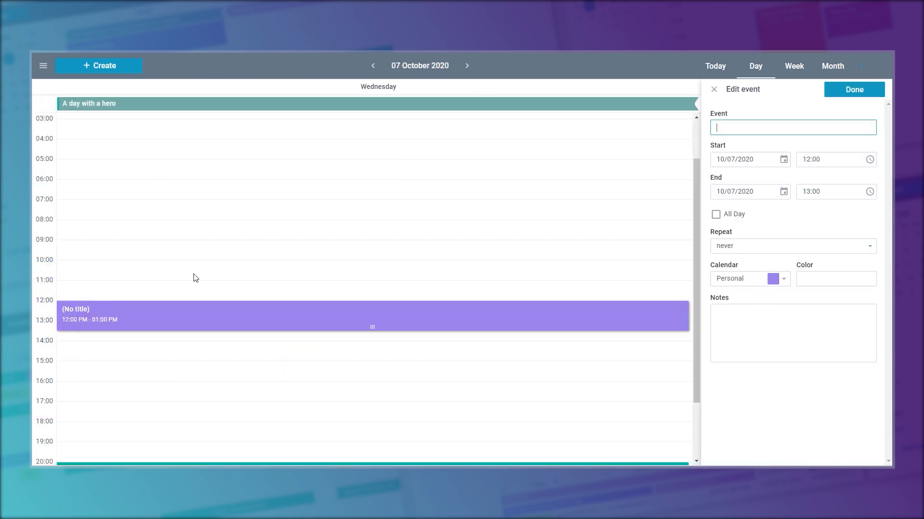
Save Lunch for 12:00–13:00 and Flight to London for 03:00–06:20 on 7 October.
text(Lunch)
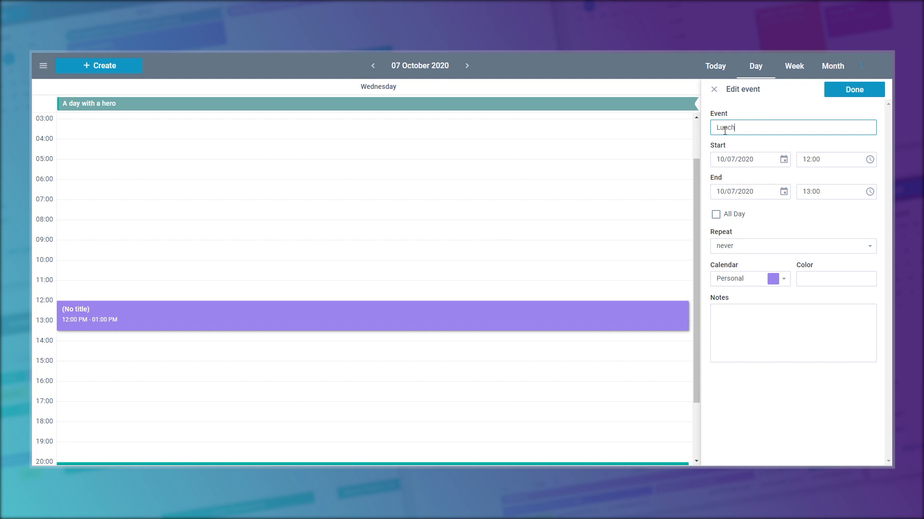
click(853, 89)
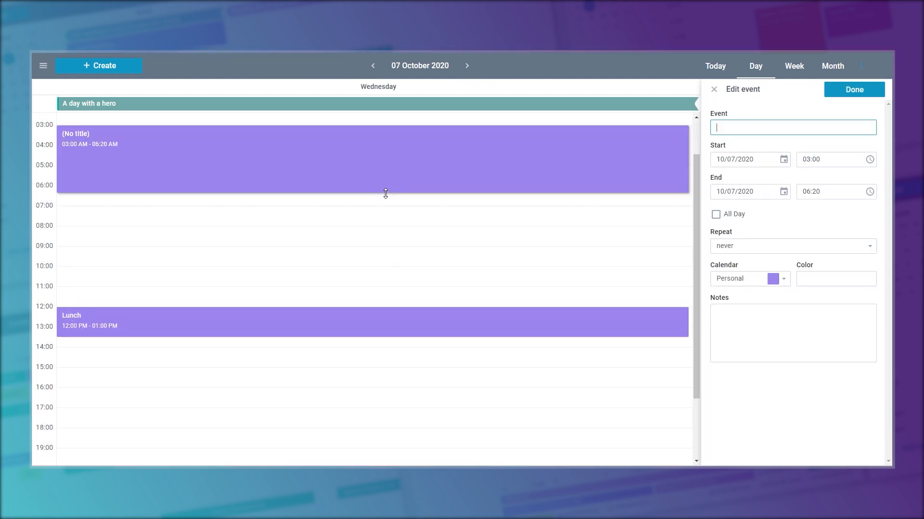
text(Flight to London)
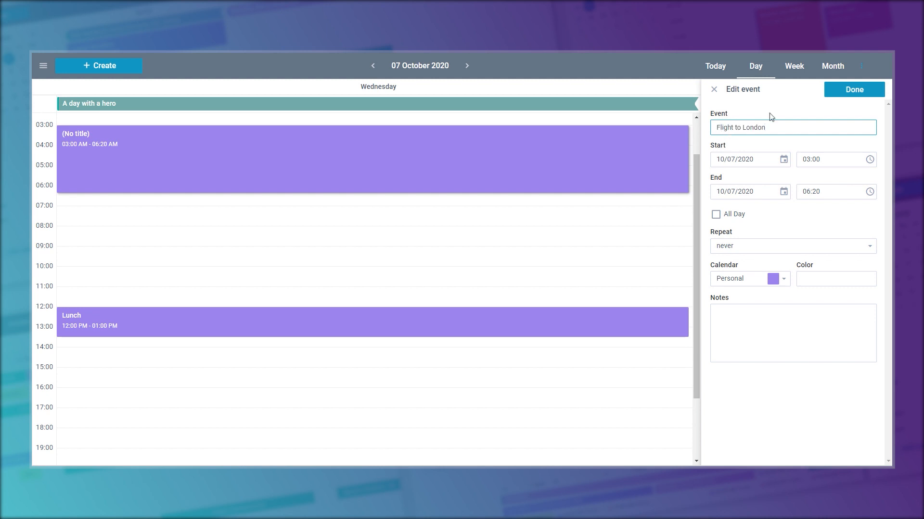
click(852, 89)
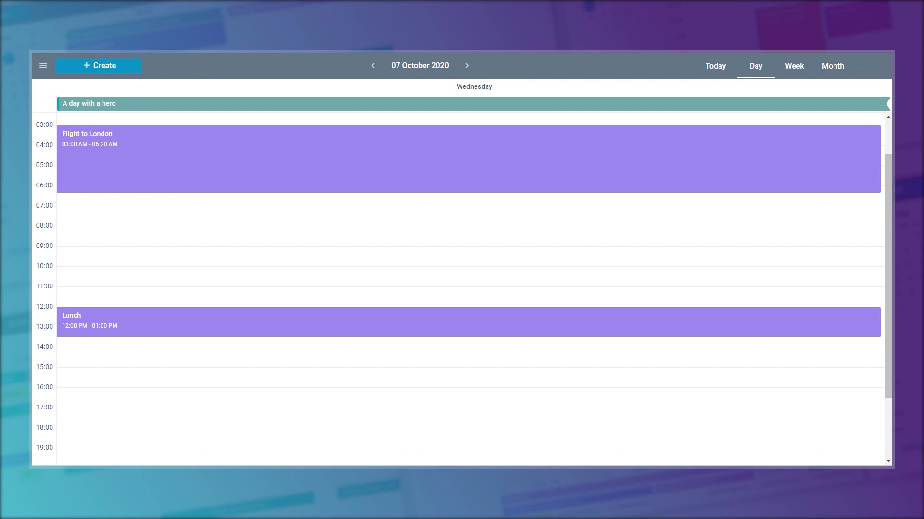
Check the 7 October events in the Week and Month calendars and show the overflow views list.
scroll(up, 3)
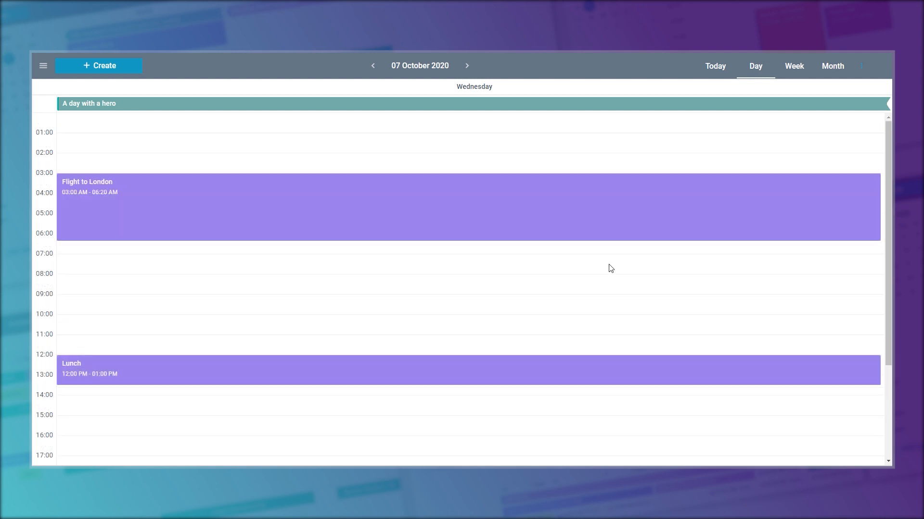
click(794, 67)
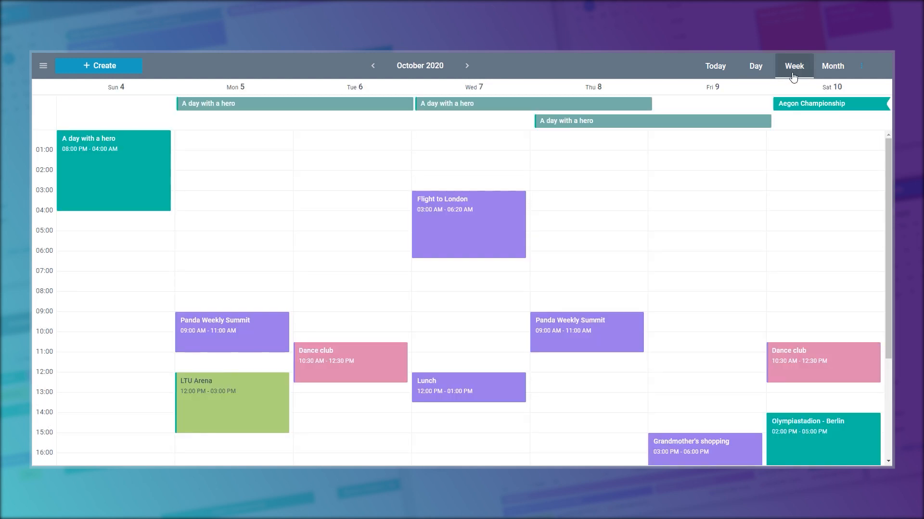
click(831, 67)
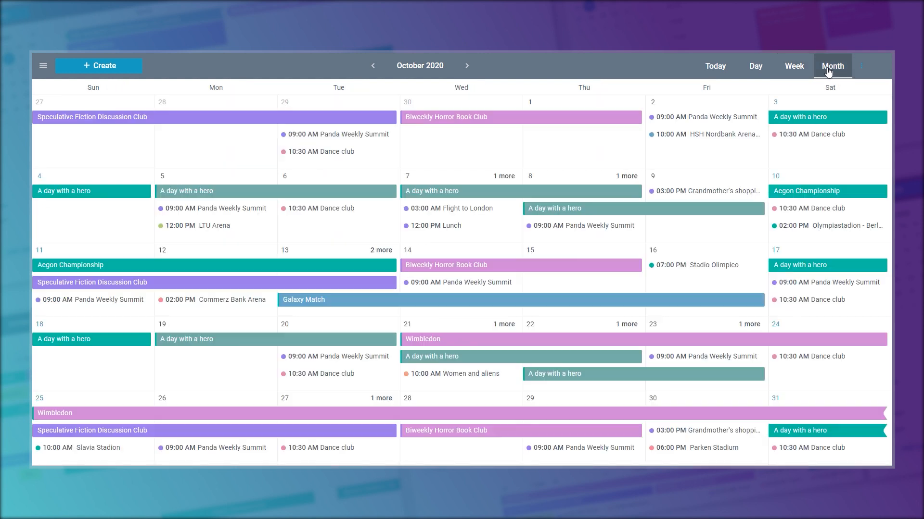
click(860, 66)
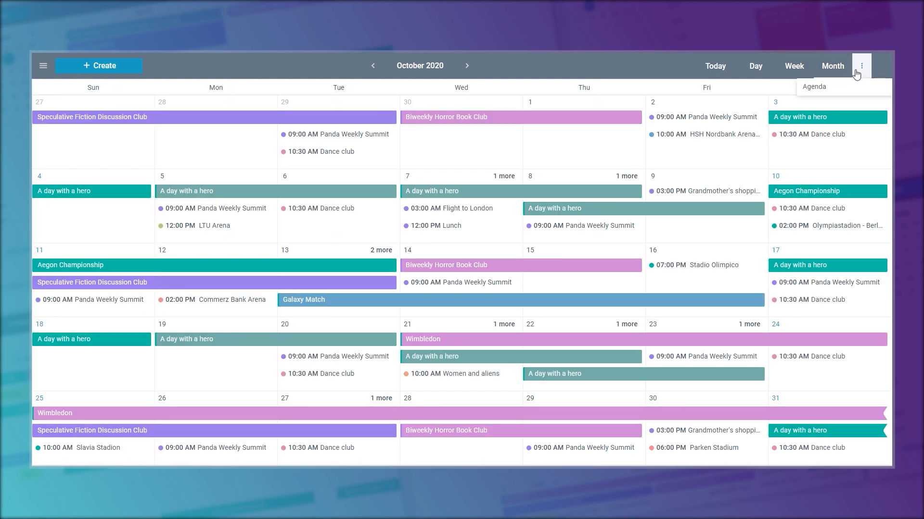
click(794, 67)
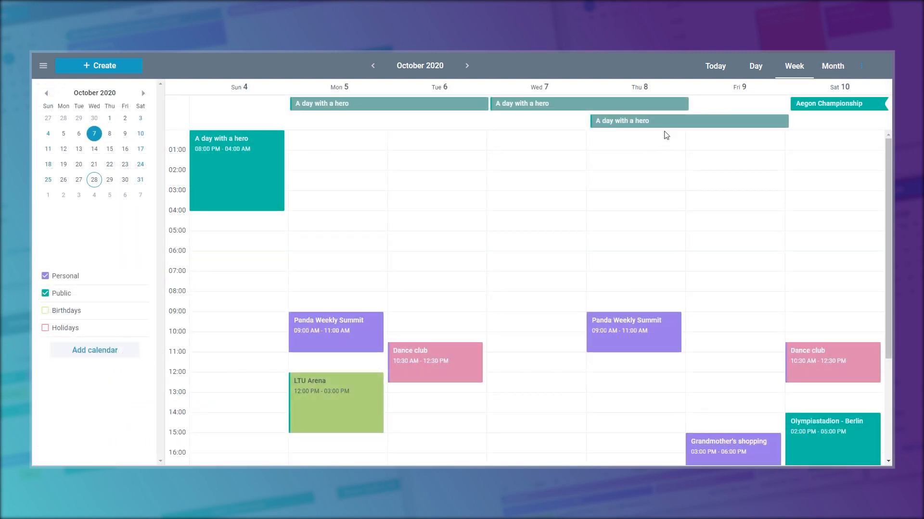
From the current week, step ahead through November to the week of 29 January 2021.
click(715, 65)
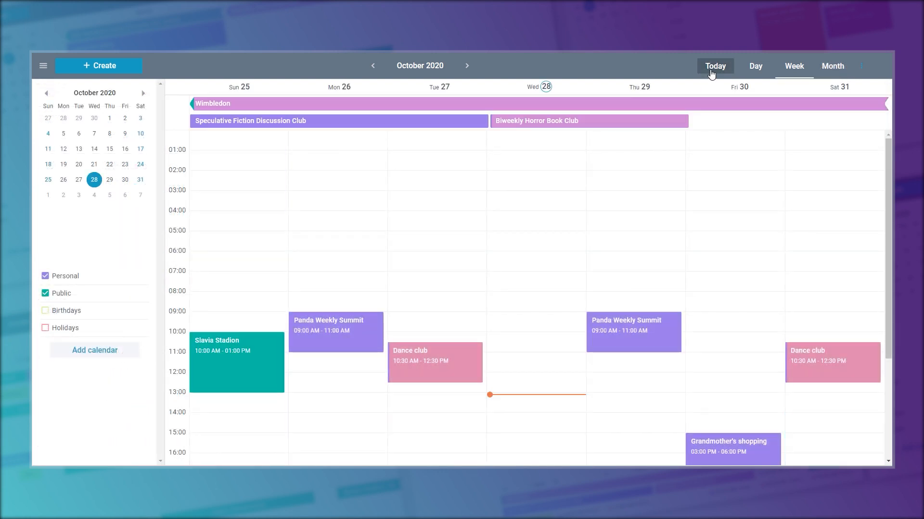
click(466, 65)
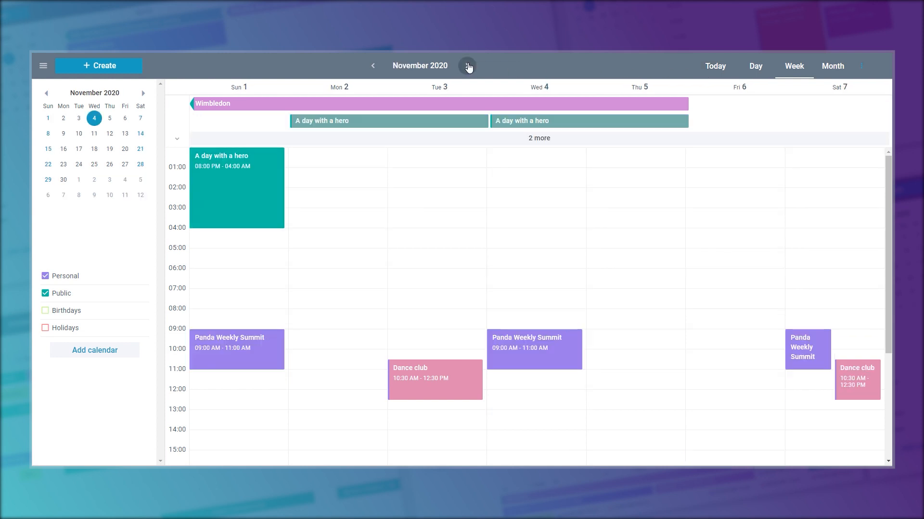
click(468, 65)
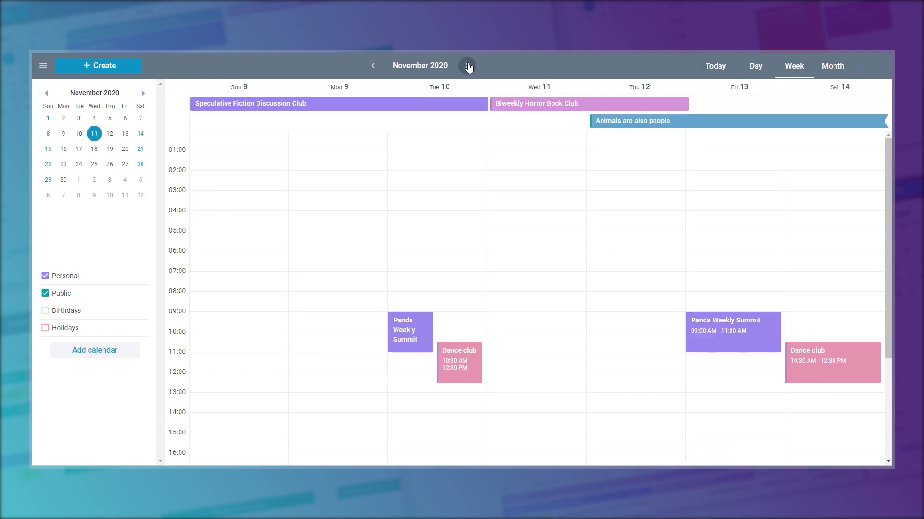
click(143, 94)
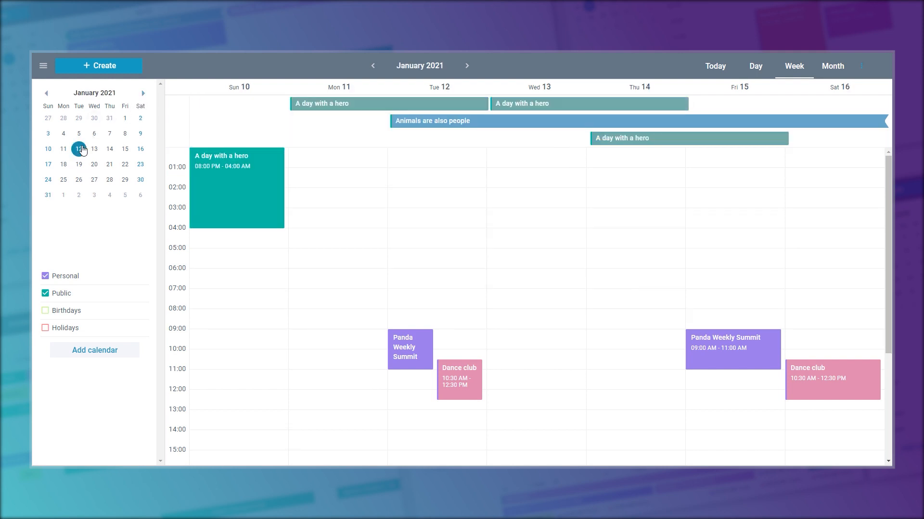
click(124, 180)
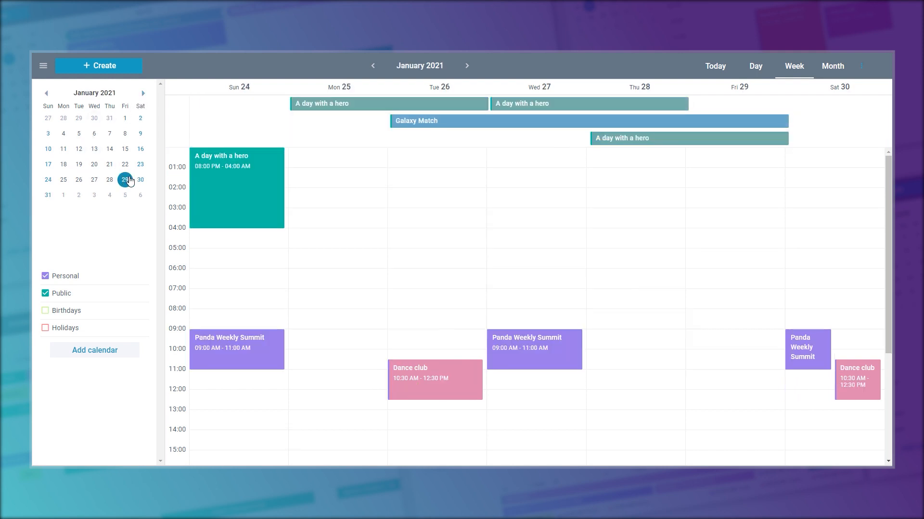
click(466, 65)
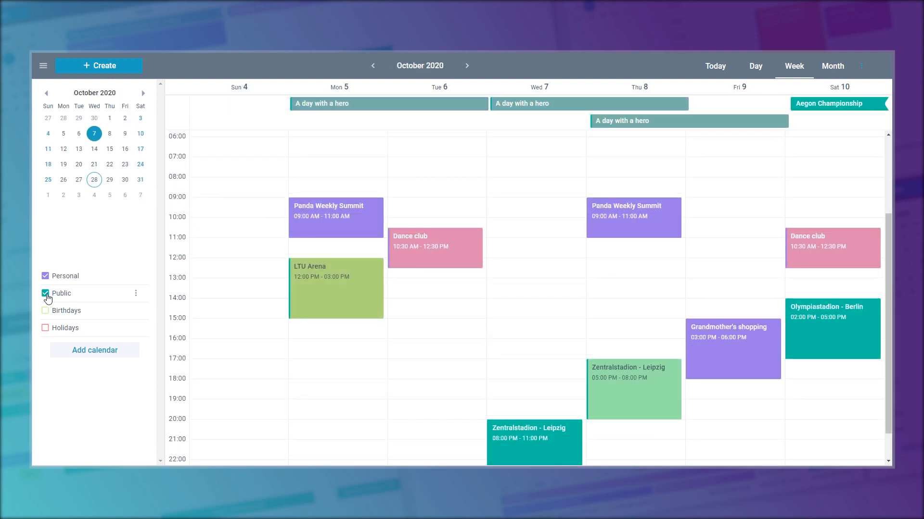
Toggle the Public calendar, add a Home calendar and title a new 16:00 event Cleaning.
click(45, 293)
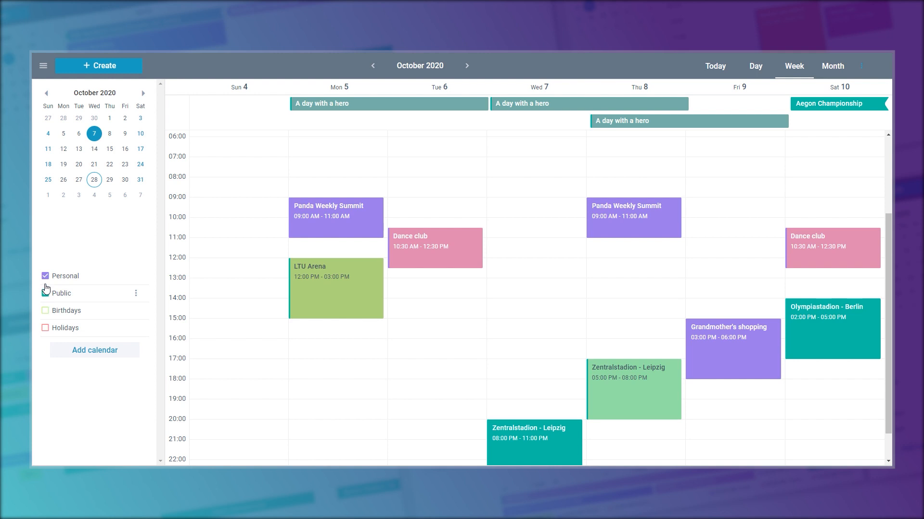
click(45, 294)
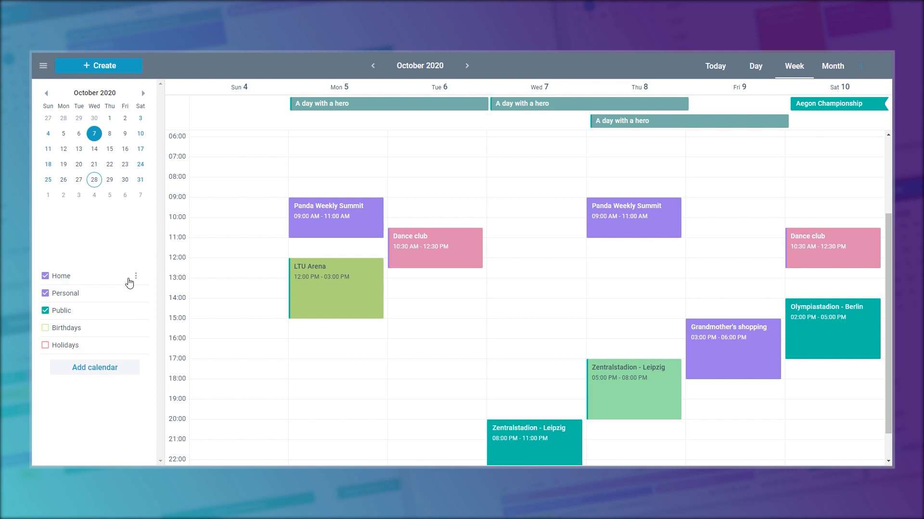
mouse_move(235, 311)
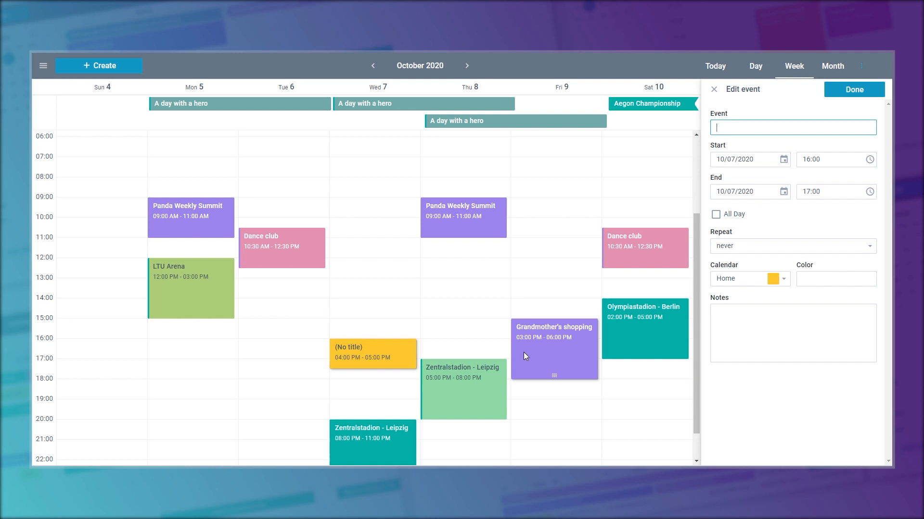
text(Clean)
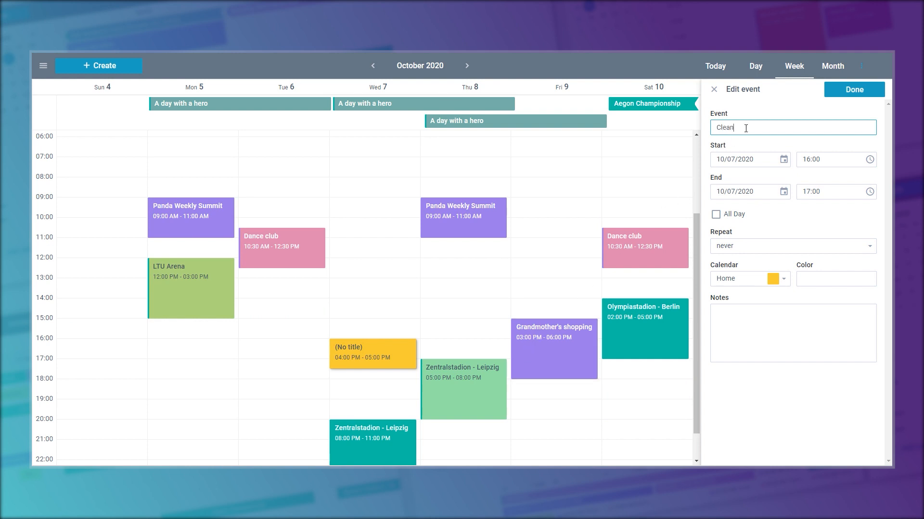
text(ing)
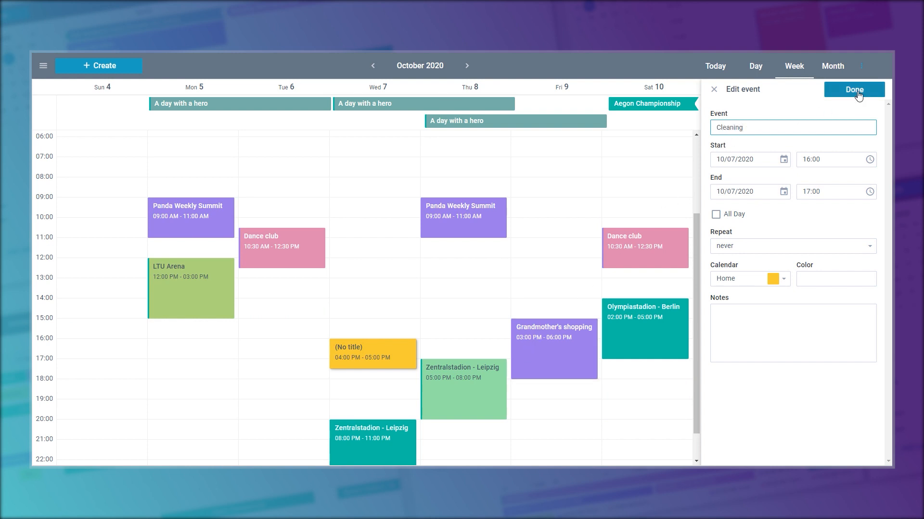
Save Cleaning, then create Cooking in Timeline Room 1 at 06:00–07:15 under the Home calendar.
click(853, 89)
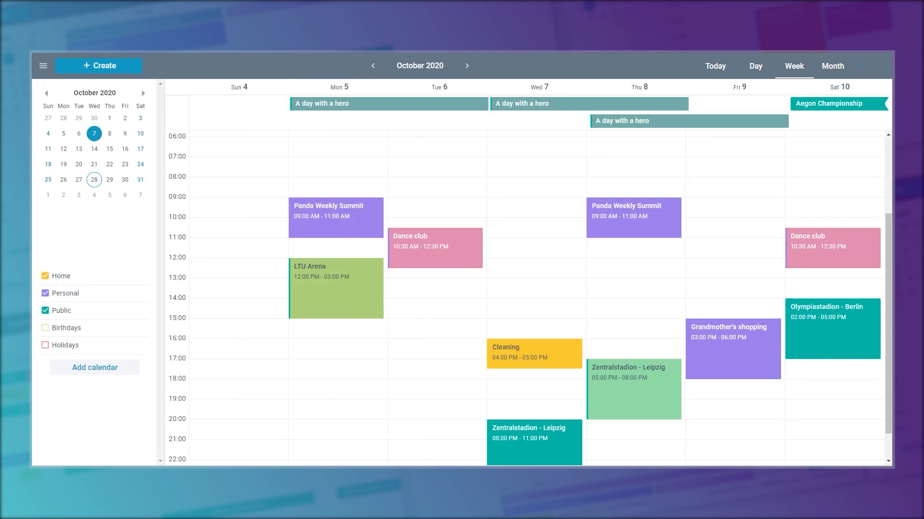
click(831, 66)
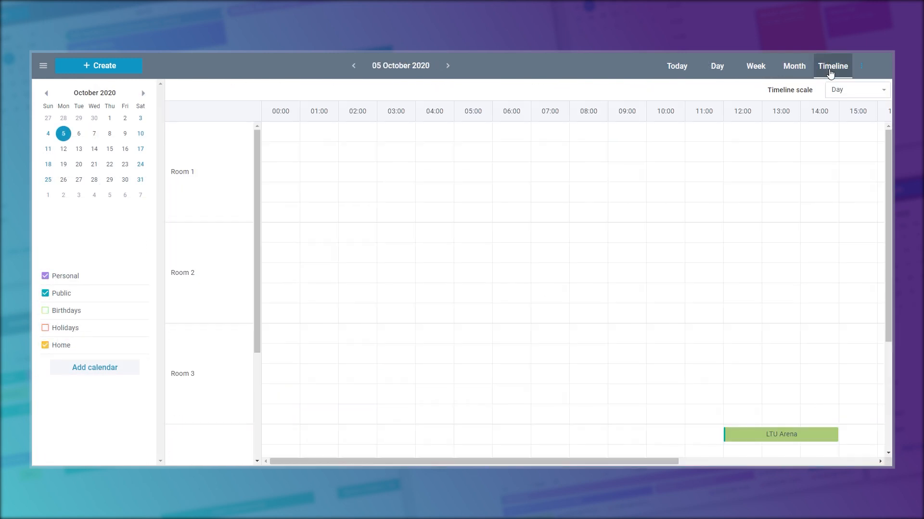
click(378, 132)
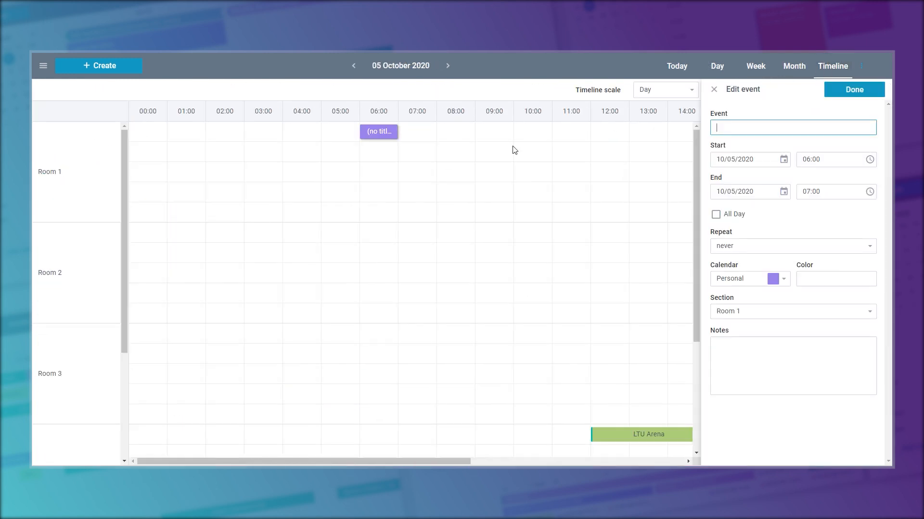
text(Cook)
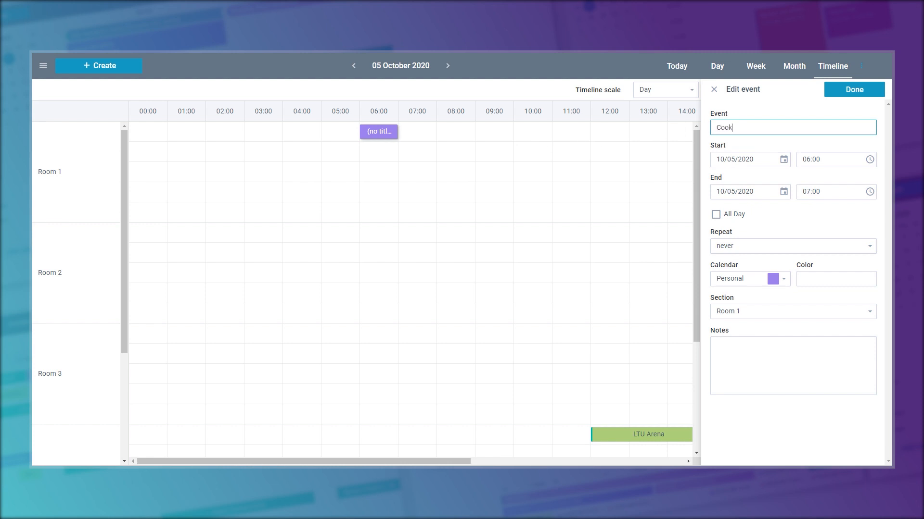
text(ing)
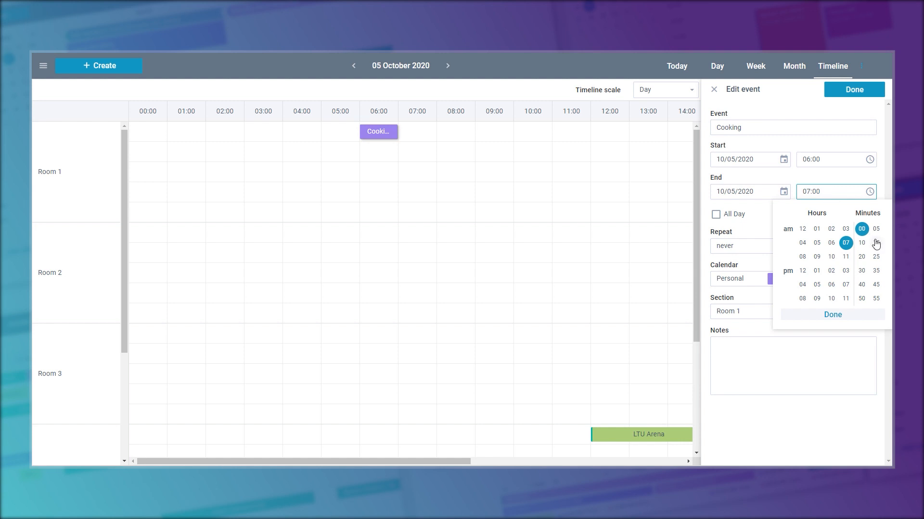
click(875, 242)
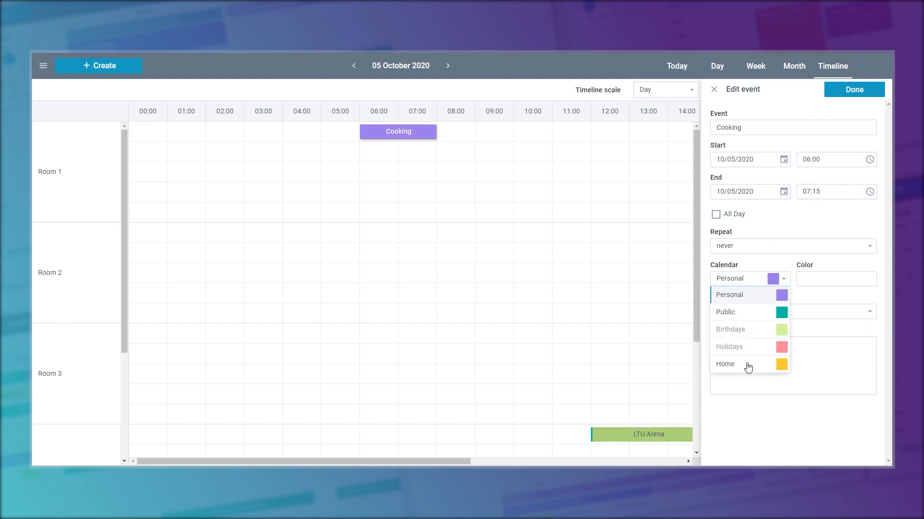
click(725, 364)
text(GY)
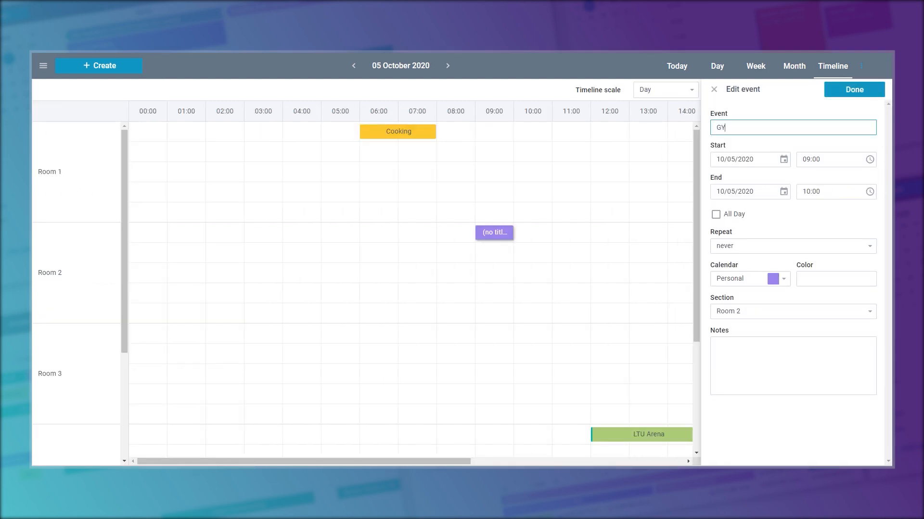
Save the GYM event in Room 2, 09:00–10:00, then spread the Timeline over a week and a month.
text(M)
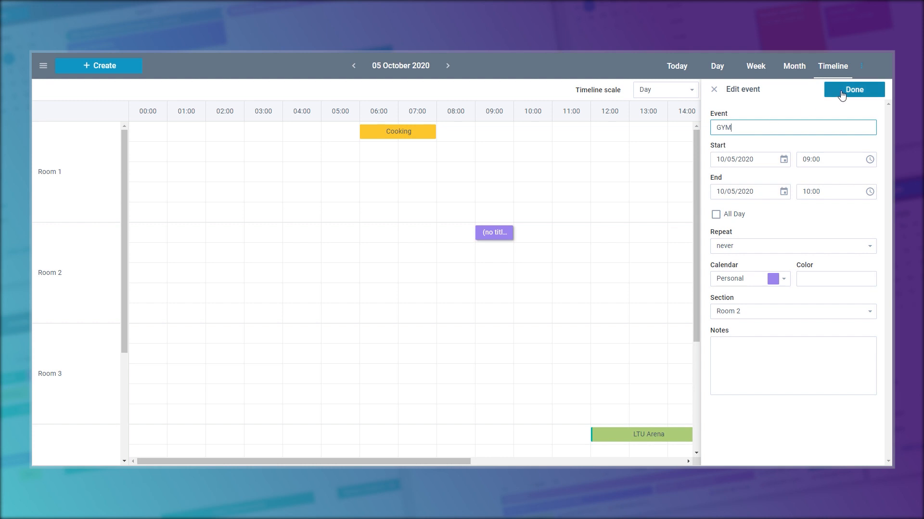
click(853, 89)
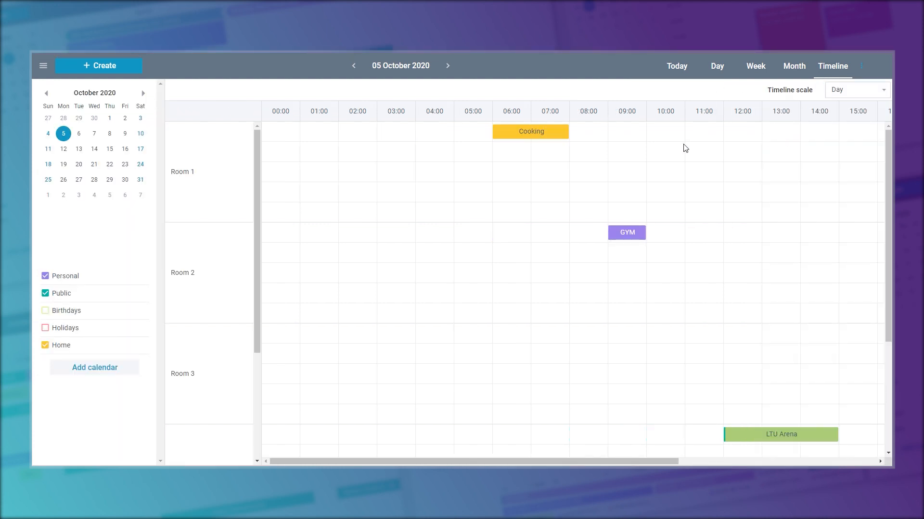
click(856, 89)
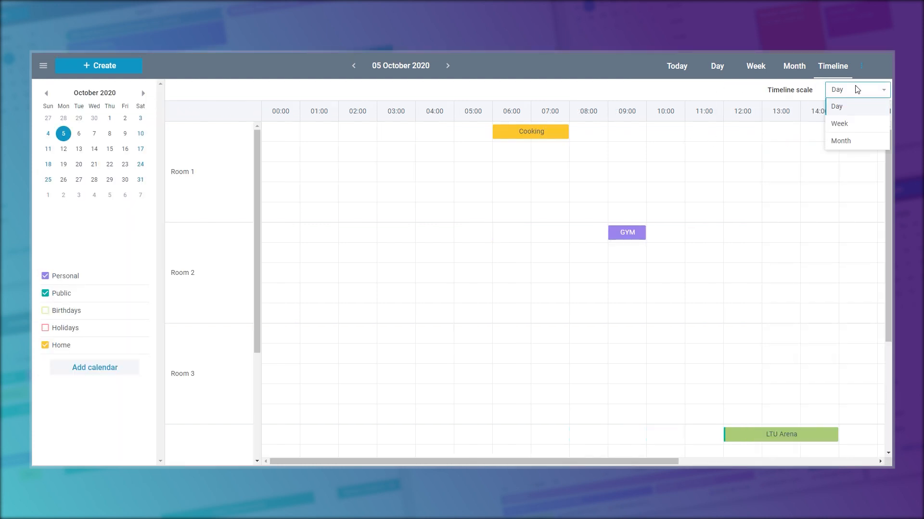
click(838, 123)
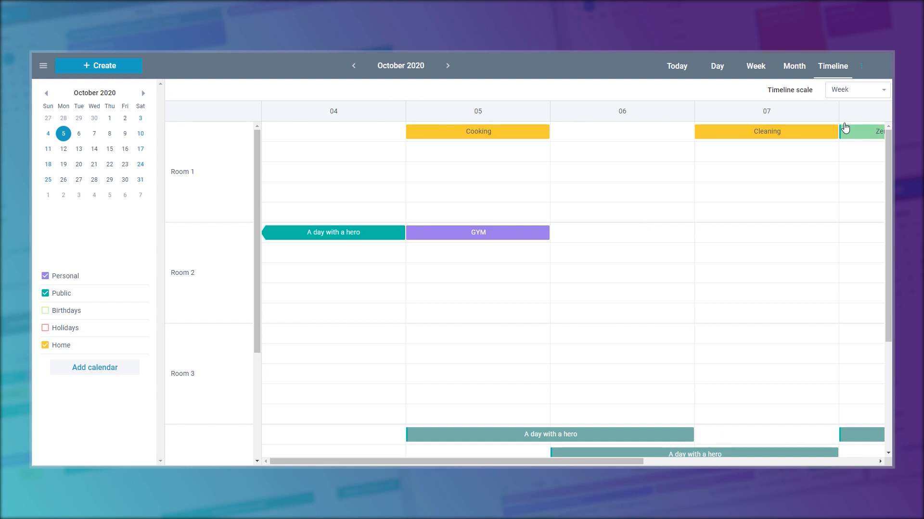
click(855, 90)
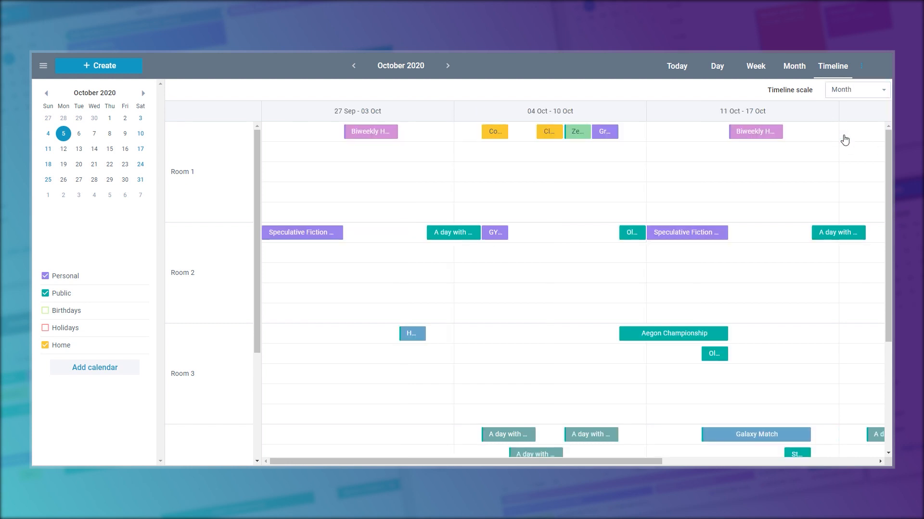
click(756, 67)
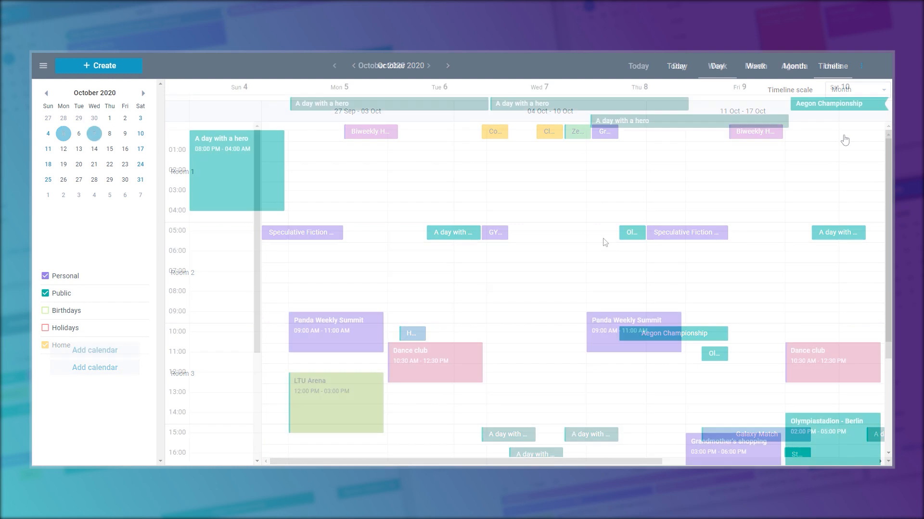
In Units view, create Jogging under Sports at 06:00 and Sightseeing under Social activities at 12:00.
click(832, 66)
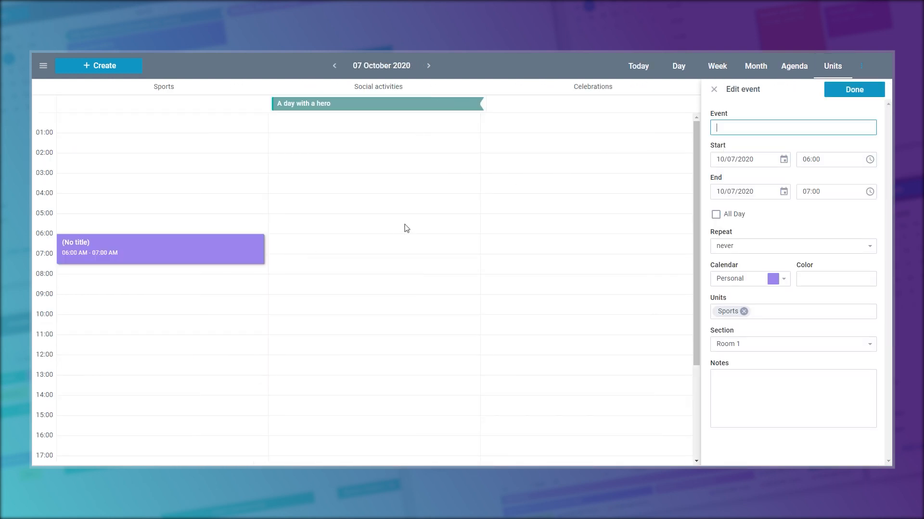
text(Jog)
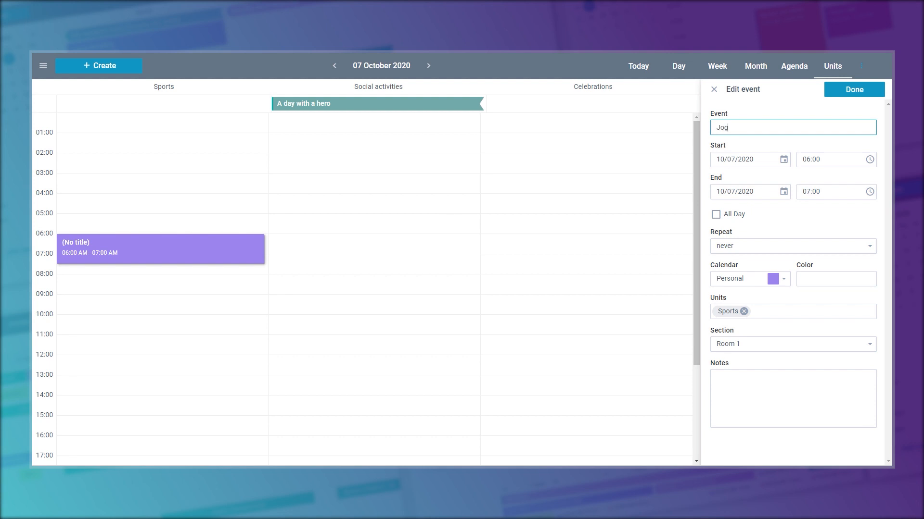
text(ging)
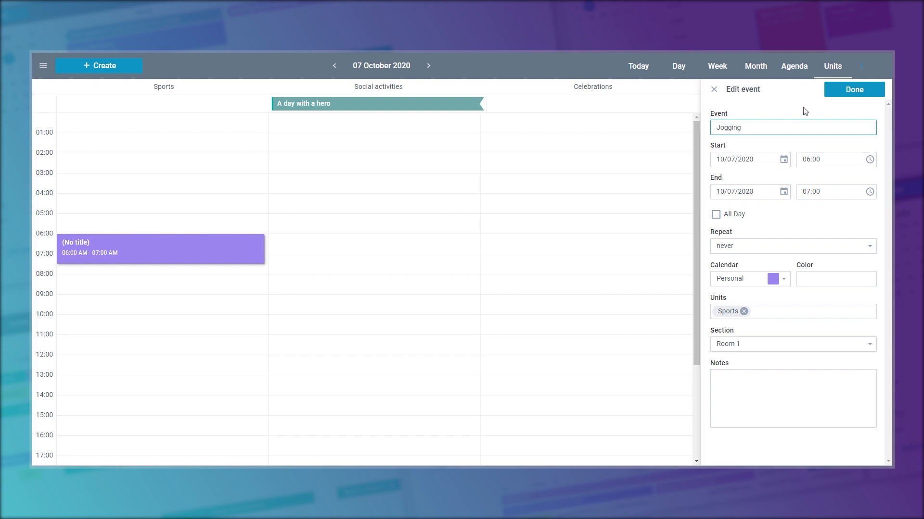
click(854, 88)
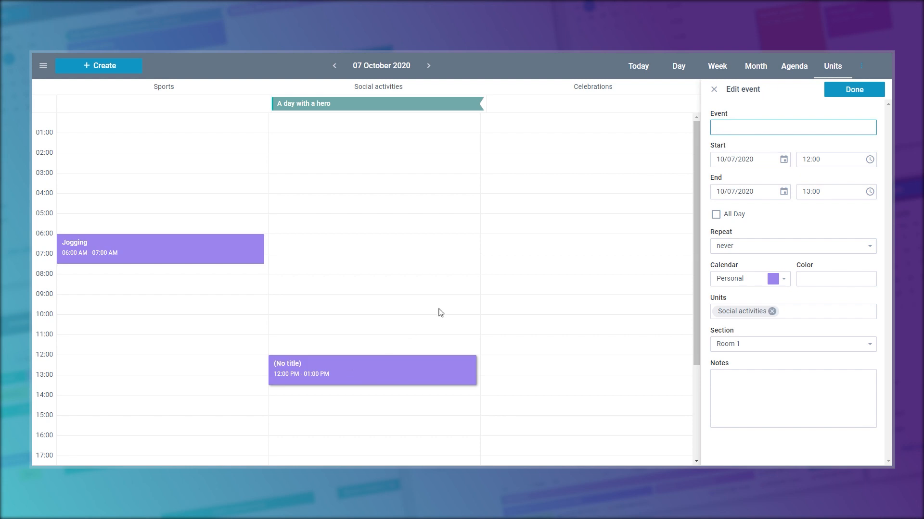
text(Sig)
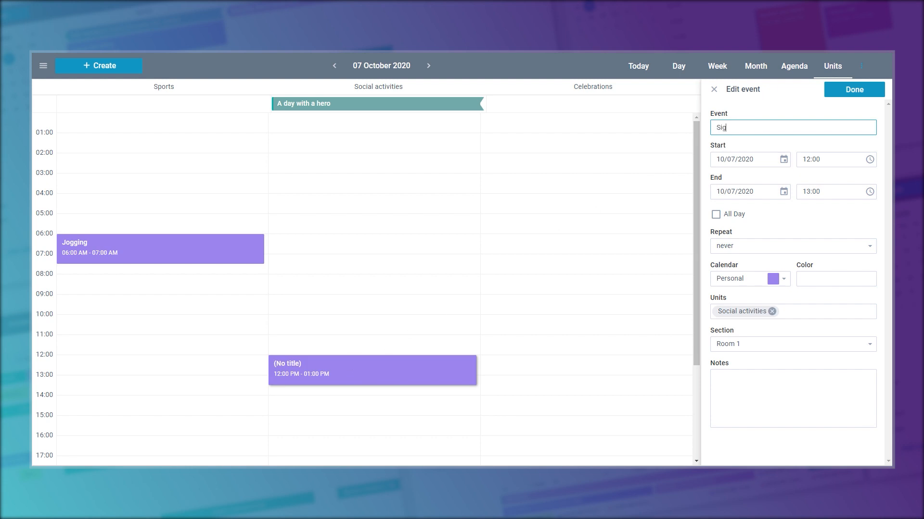
text(htsee)
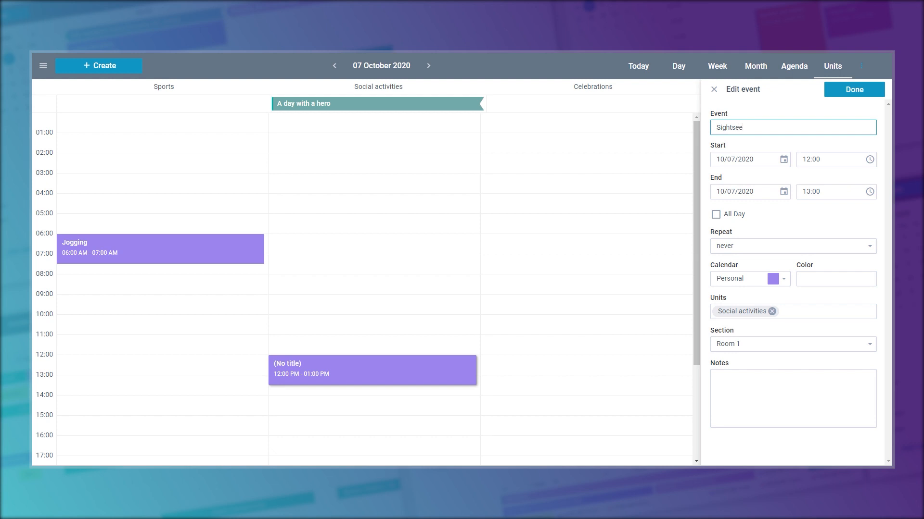
text(ing)
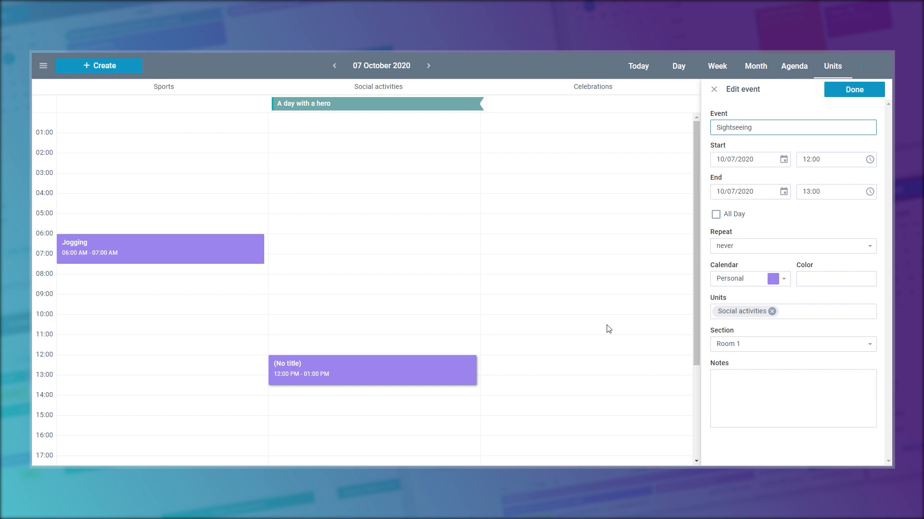
Create and save Pancake Day under Celebrations at 15:00.
scroll(down, 3)
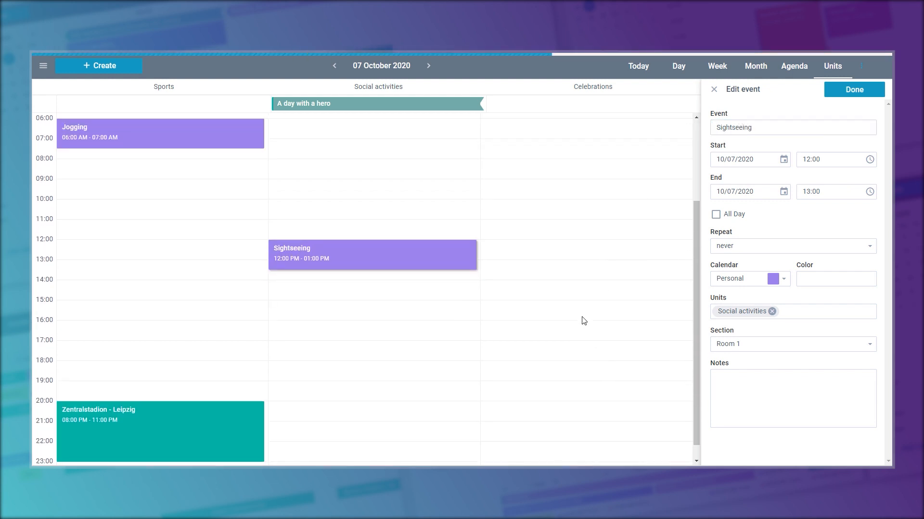
click(583, 316)
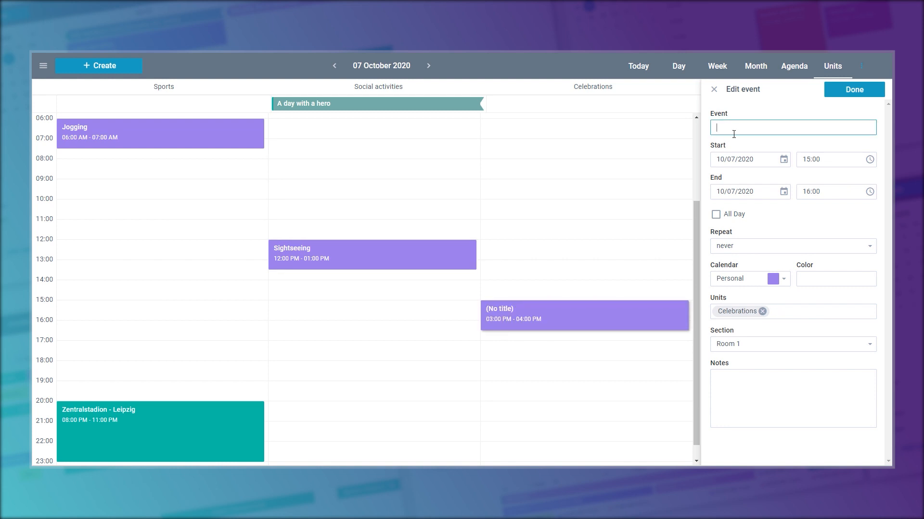
text(Panca)
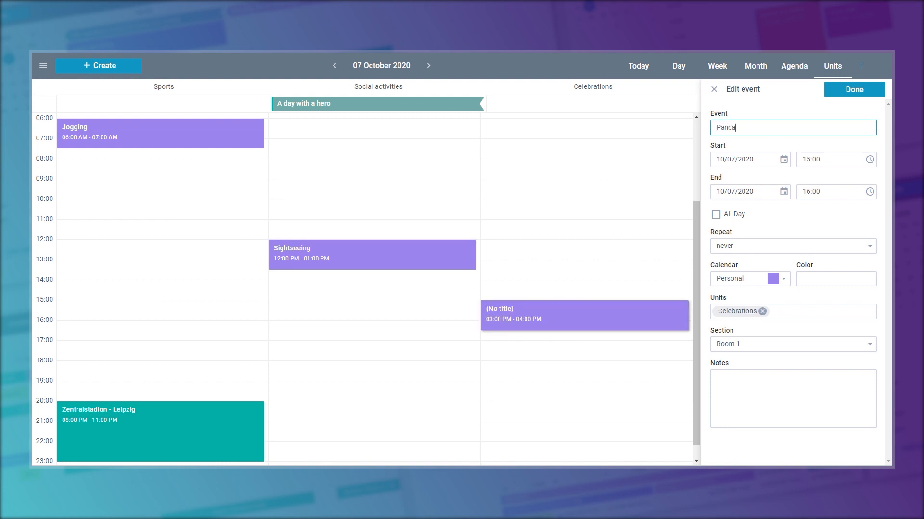
text(ke Day)
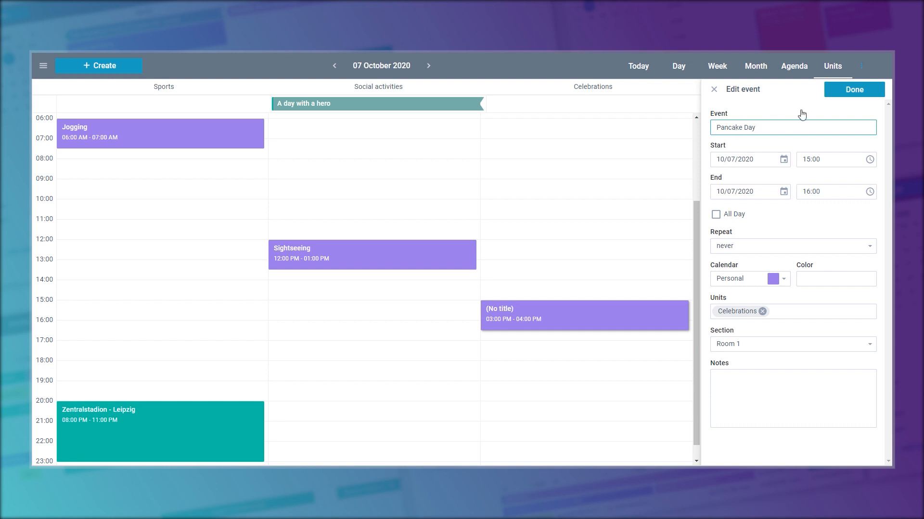
click(852, 89)
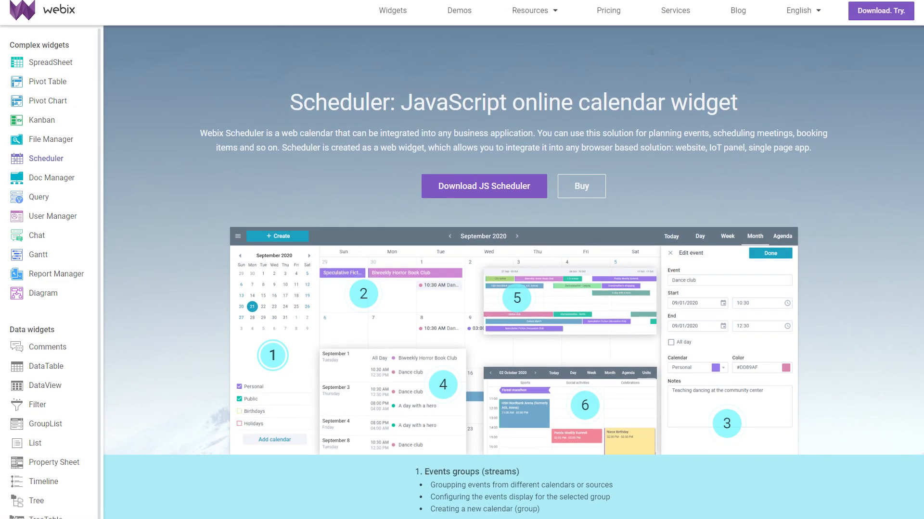
Scroll the Scheduler page down to the Other Webix widgets and Scheduler features sections.
scroll(down, 3)
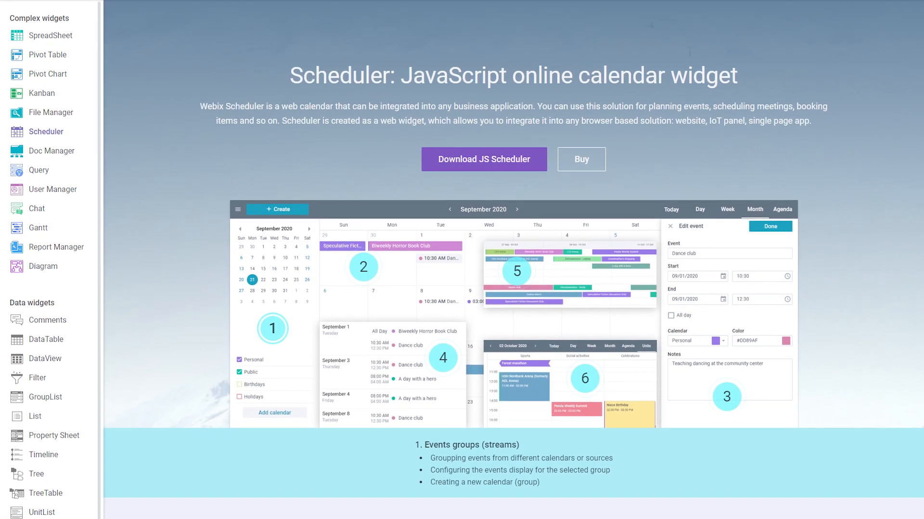
scroll(down, 3)
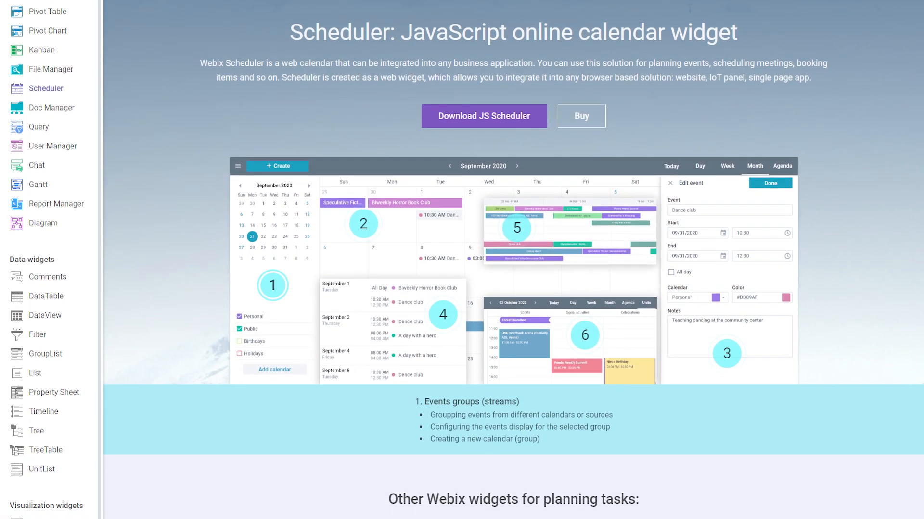
scroll(down, 3)
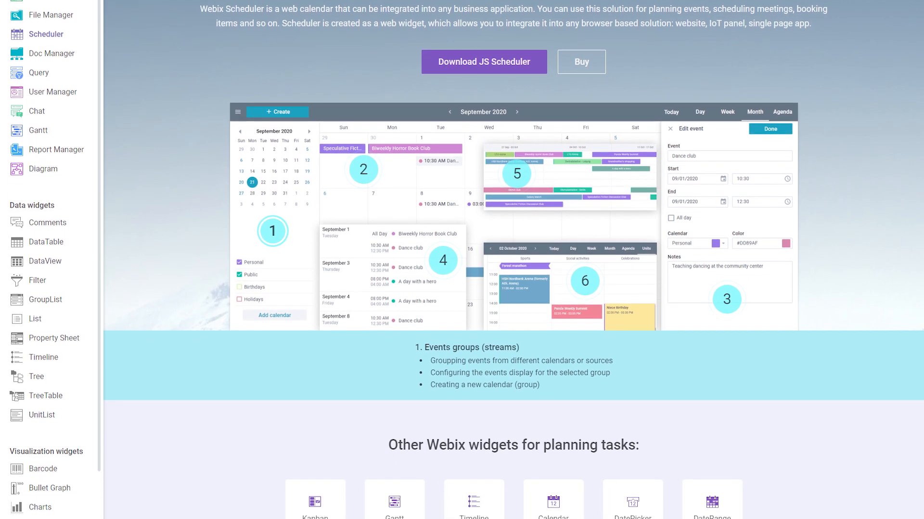
scroll(down, 3)
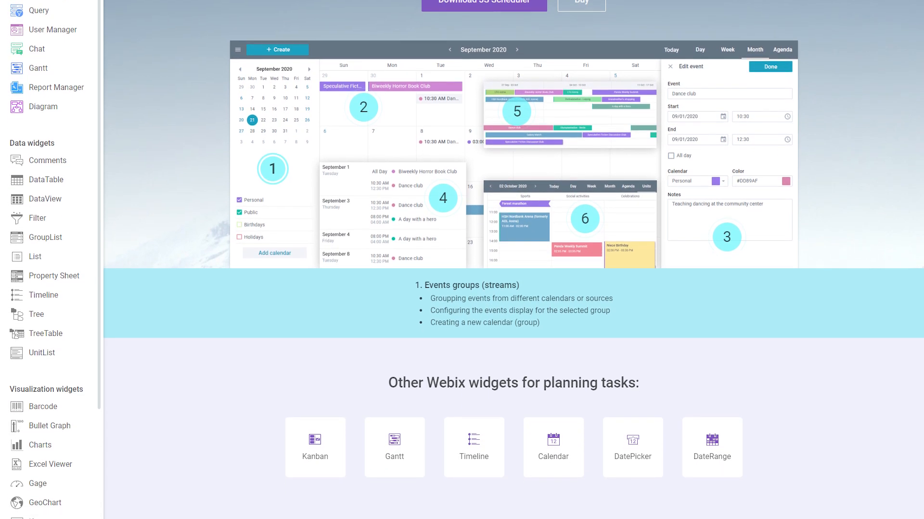
scroll(down, 3)
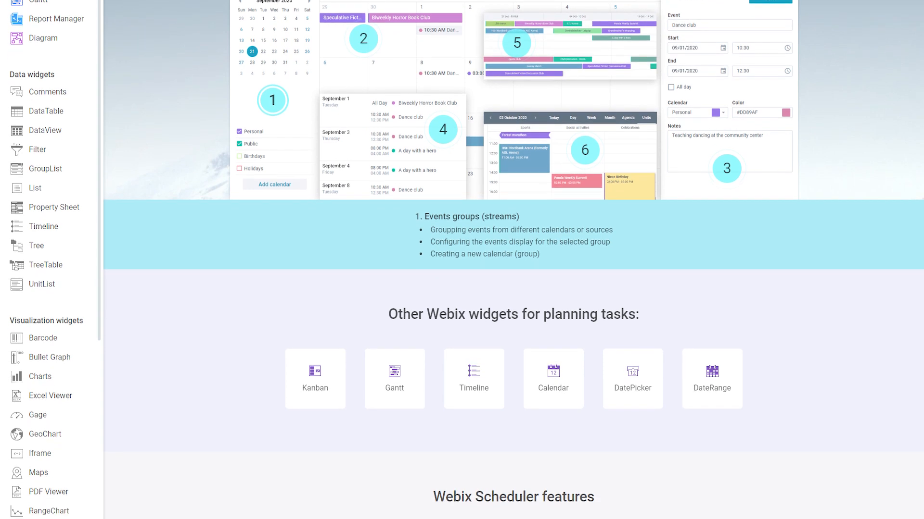
scroll(down, 3)
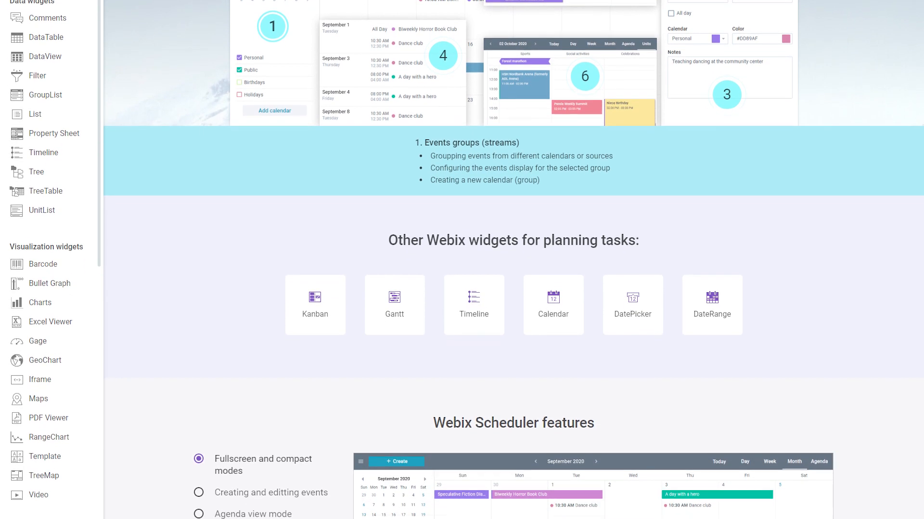
scroll(down, 3)
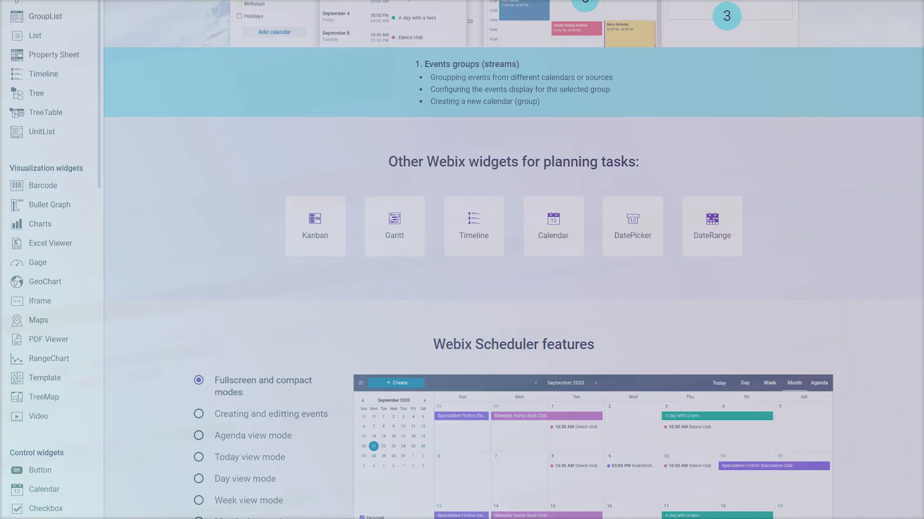